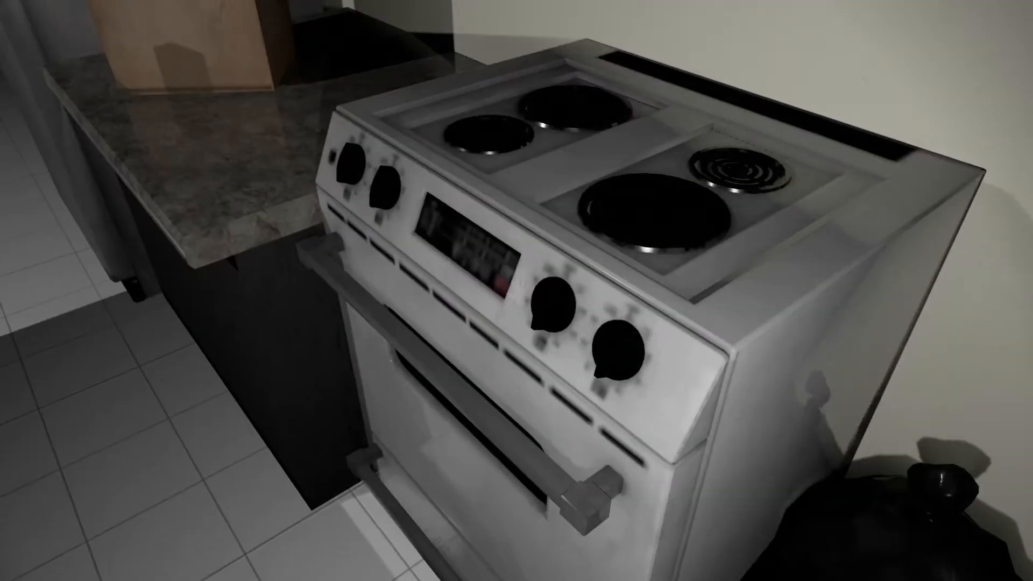
Step: Look around the dim kitchen, turning toward the stove and counters
scroll("right", 3)
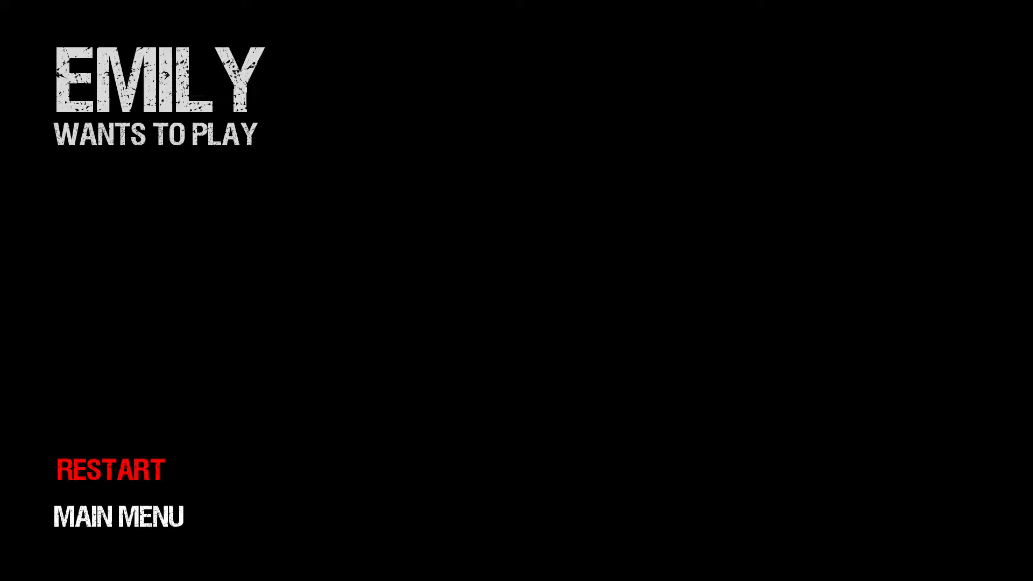
Step: Restart the game from the death screen
left_click(110, 469)
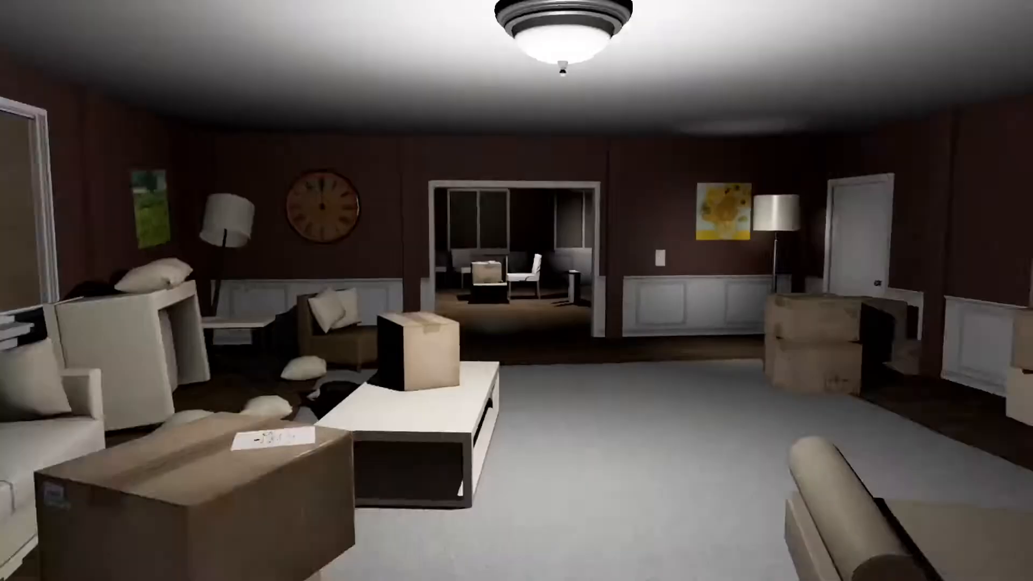
mouse_move(516, 290)
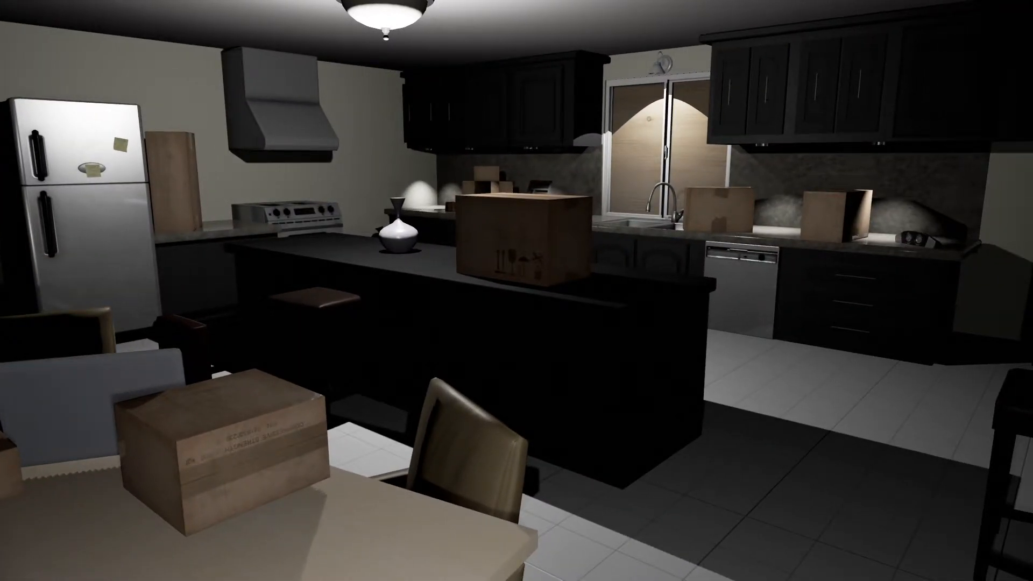
mouse_move(516, 290)
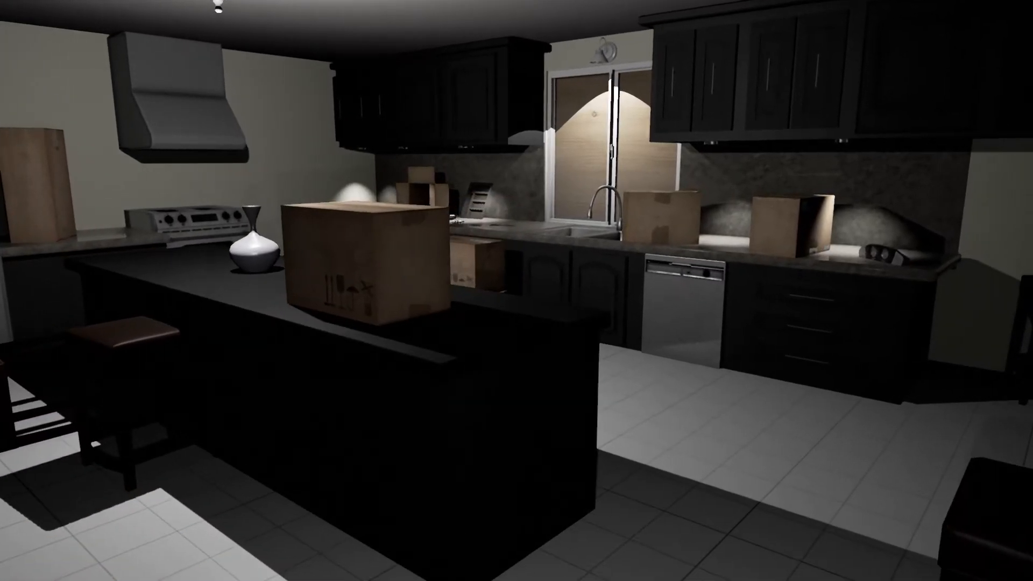
mouse_move(516, 291)
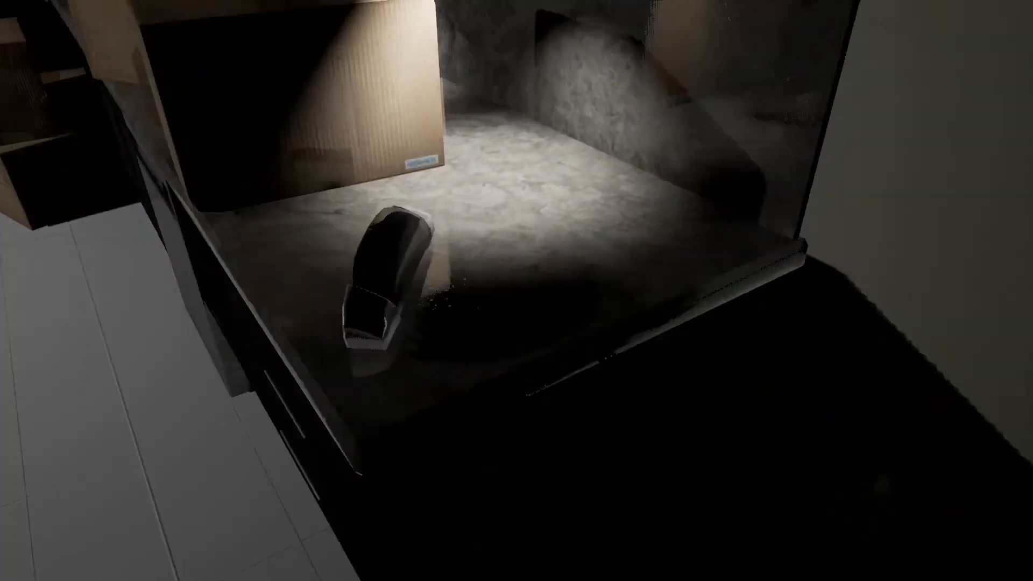
mouse_move(517, 290)
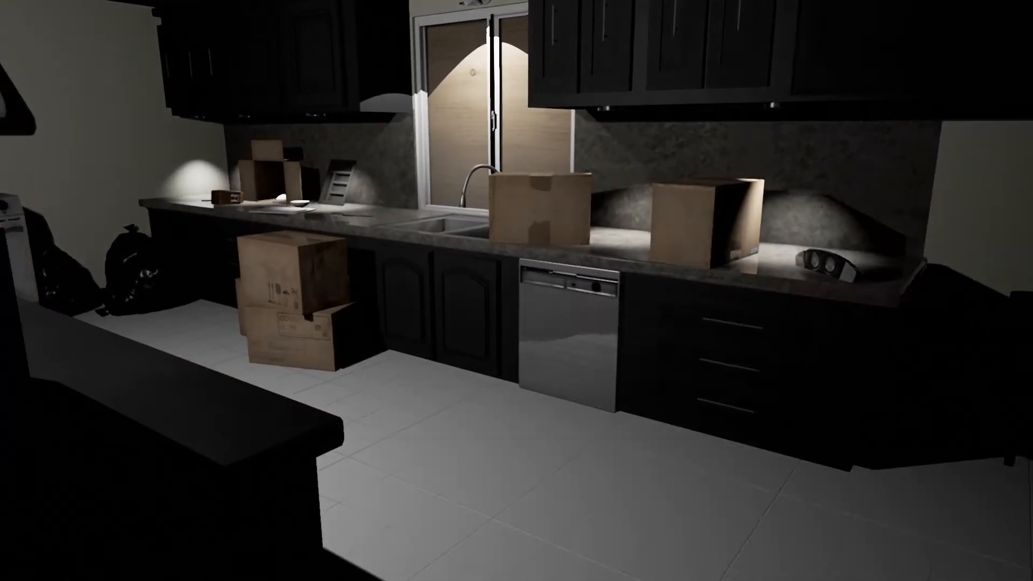
mouse_move(516, 290)
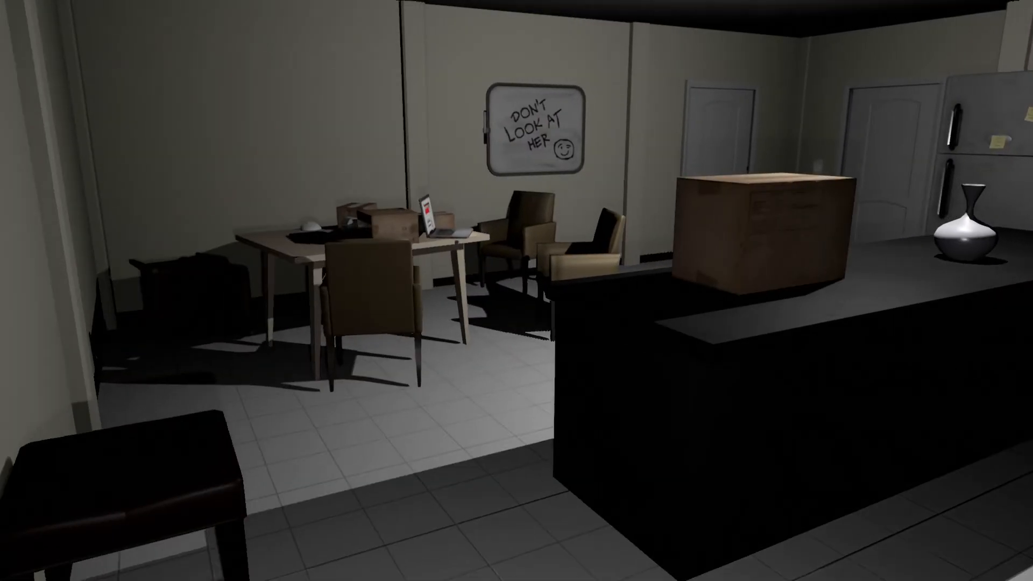